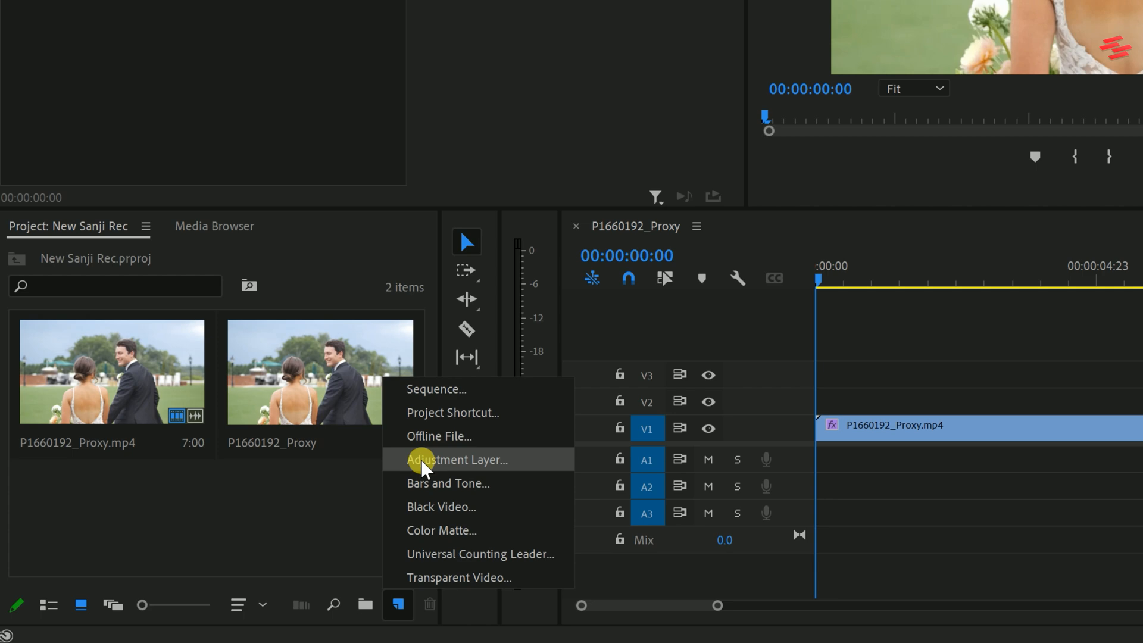
Step: Create a new adjustment layer, accepting the default video settings
{"action": "left_click", "coordinate": [457, 459]}
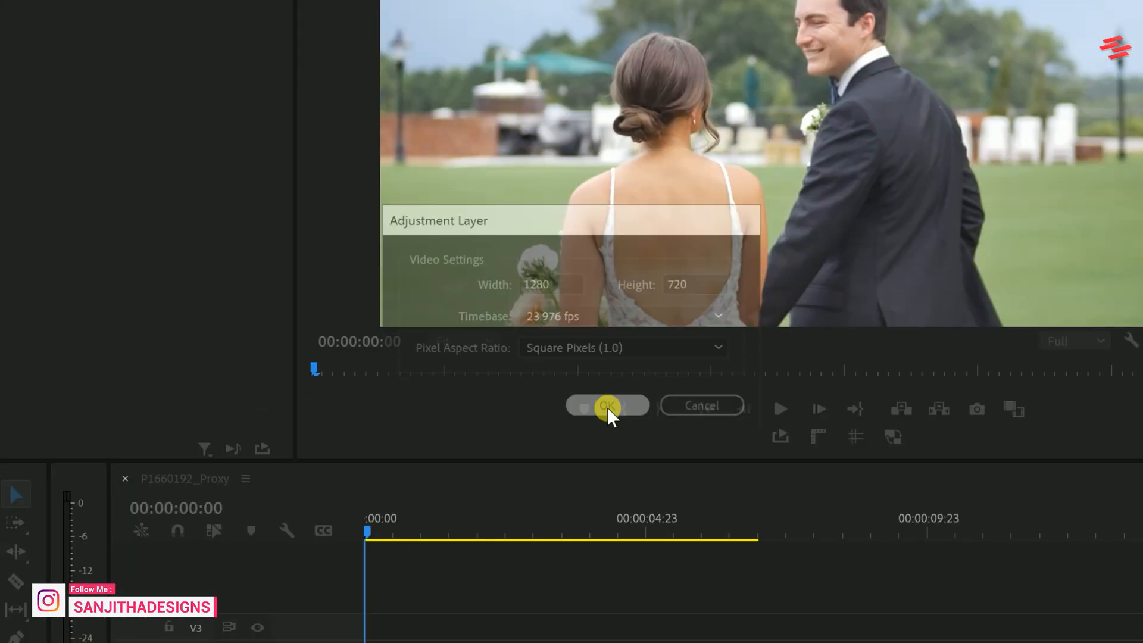
{"action": "left_click", "coordinate": [607, 405]}
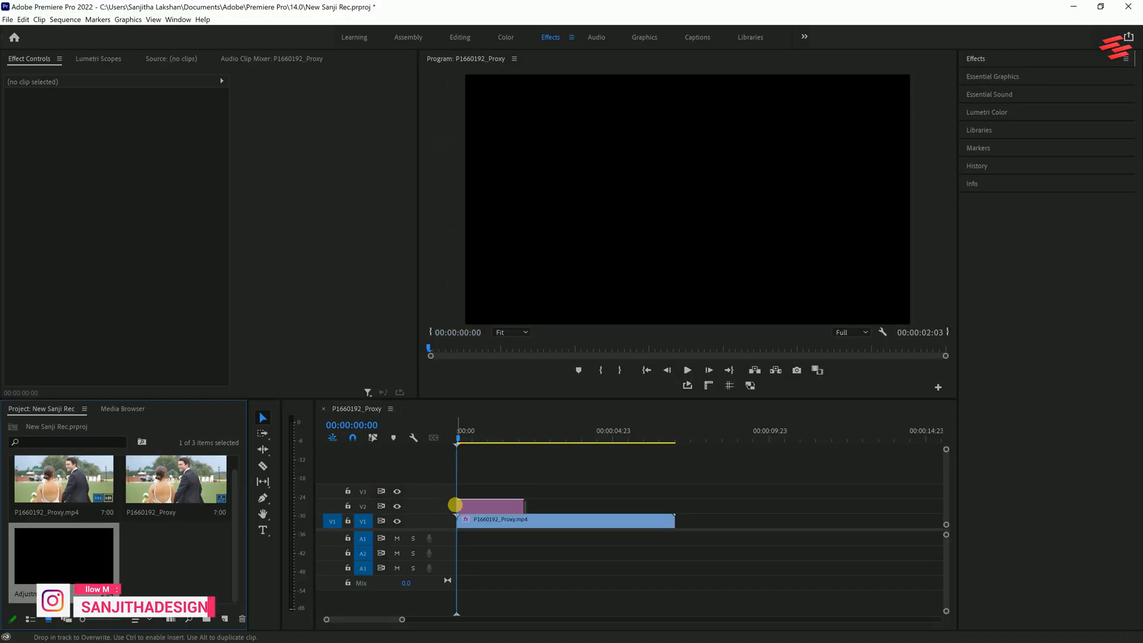